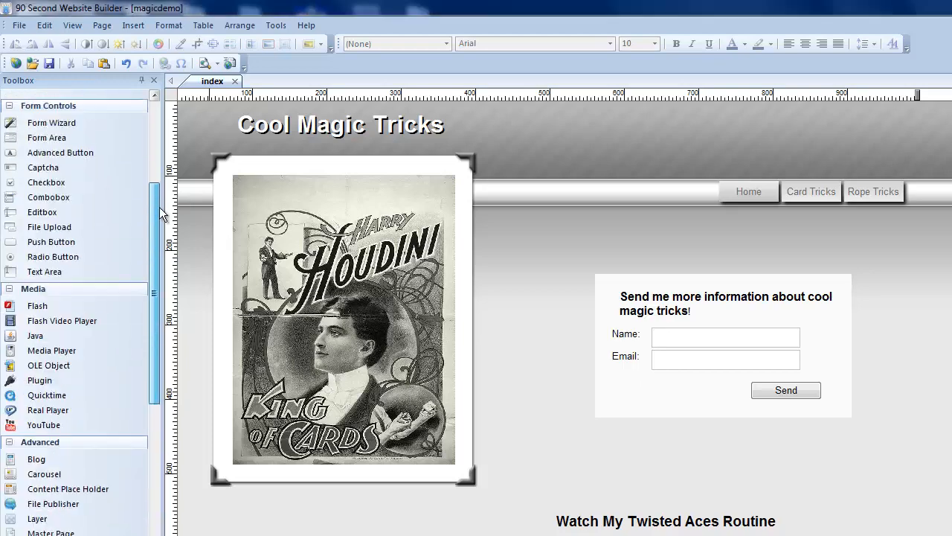
- Lower the shape's Round value to 15 and give it an orange-to-red gradient background
scroll(up, 3)
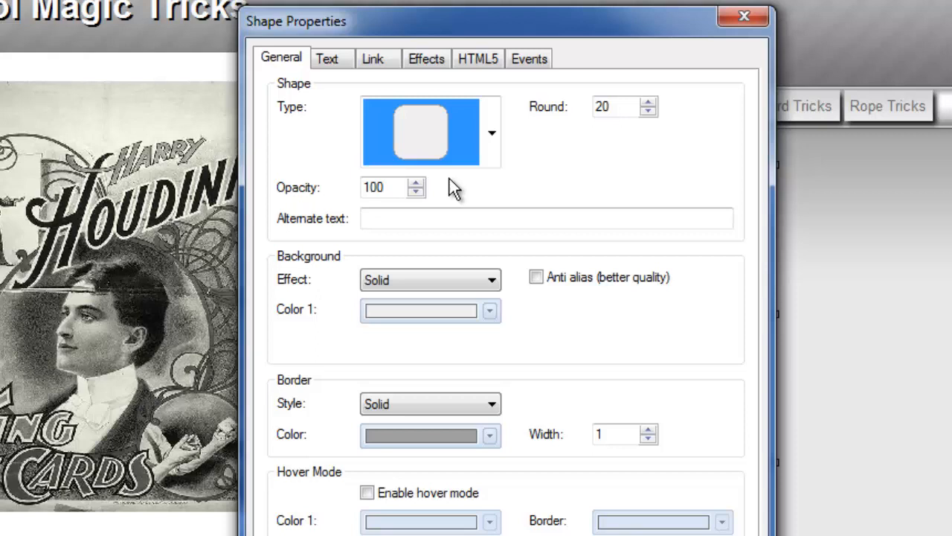
click(491, 132)
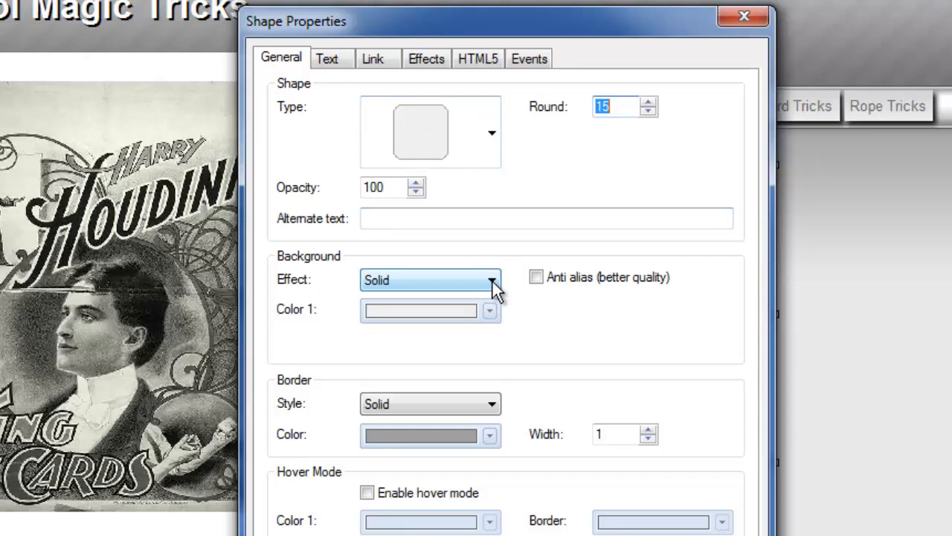
click(491, 279)
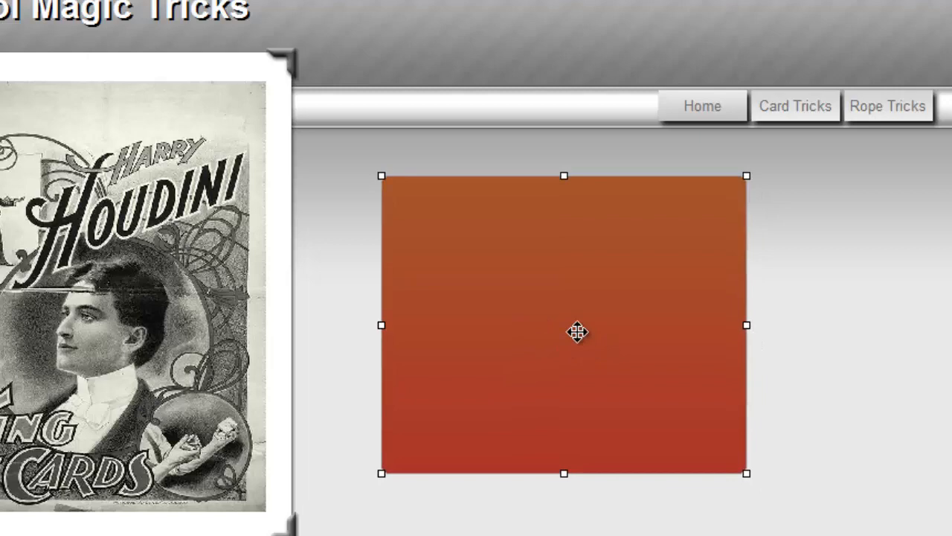
- Enable a soft drop shadow on the gradient rectangle from its Effects settings
double_click(564, 332)
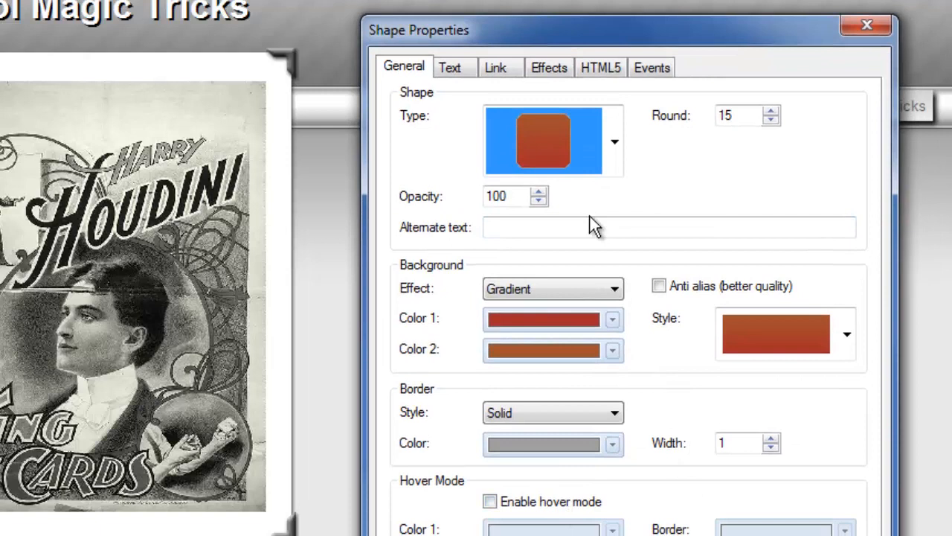
click(549, 67)
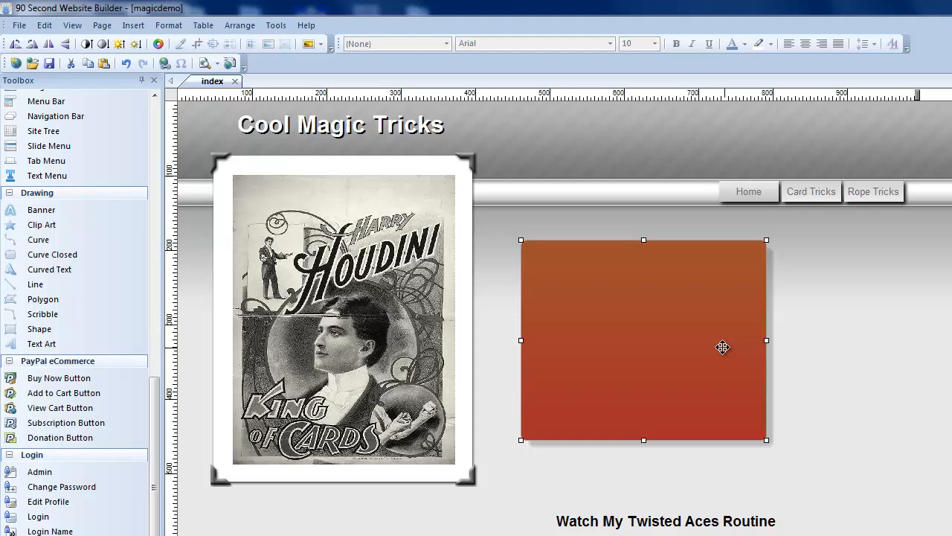
mouse_move(830, 392)
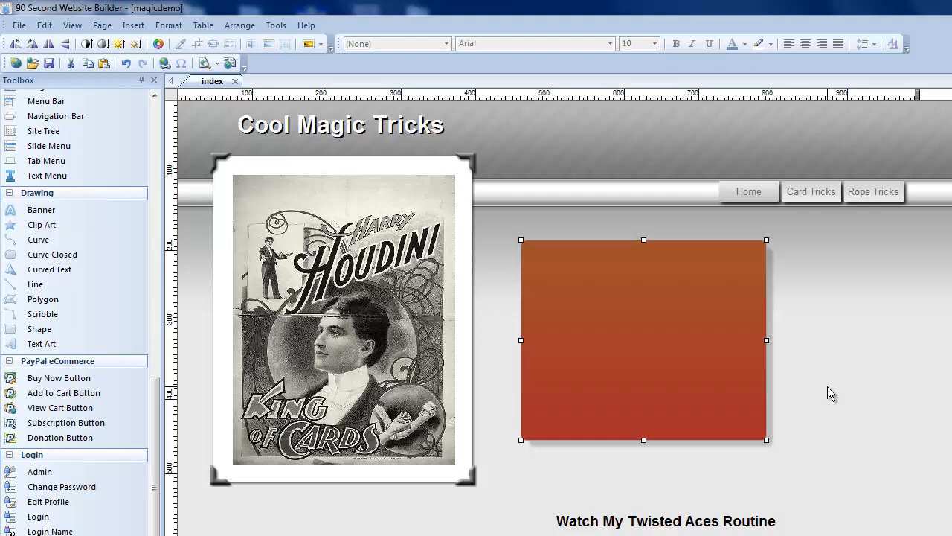
- Shrink the orange rectangle and reposition it to the right of the Houdini poster
drag(643, 340, 394, 258)
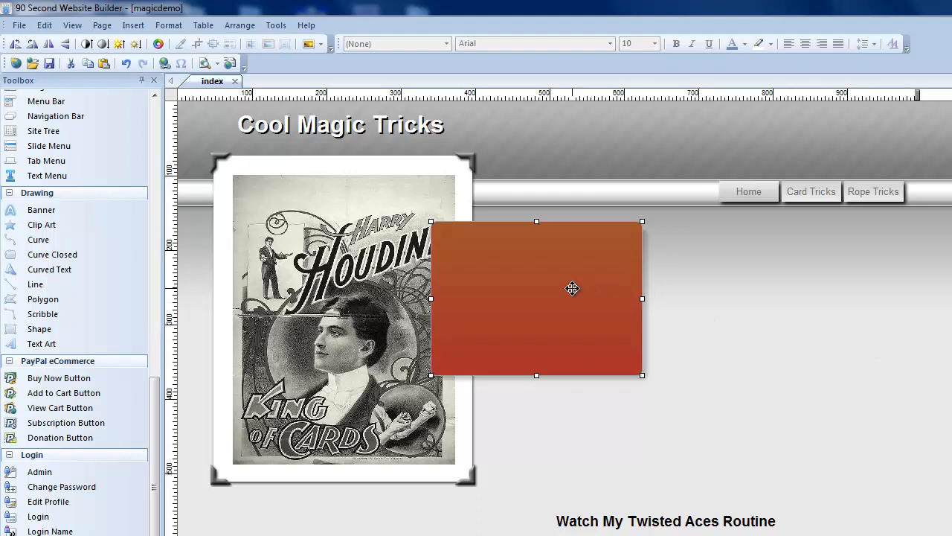
drag(573, 288, 661, 310)
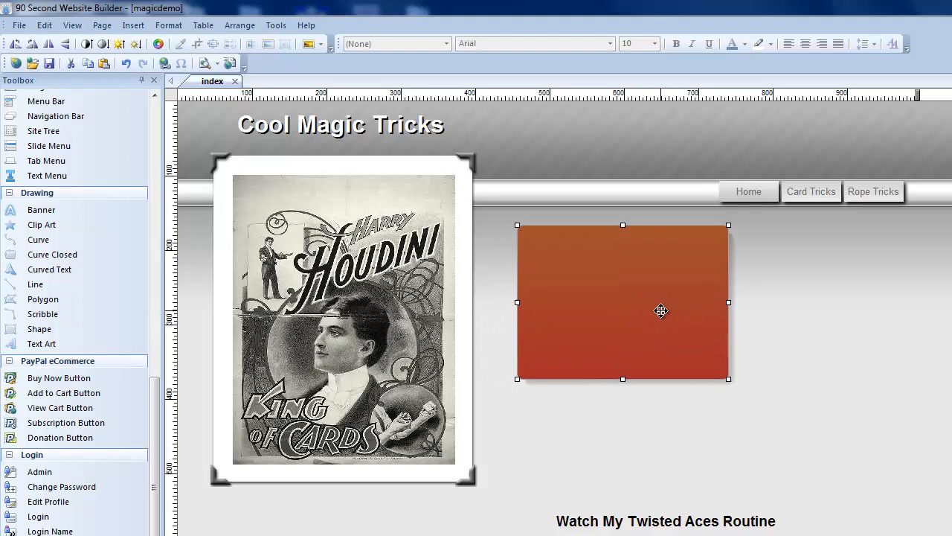
mouse_move(685, 400)
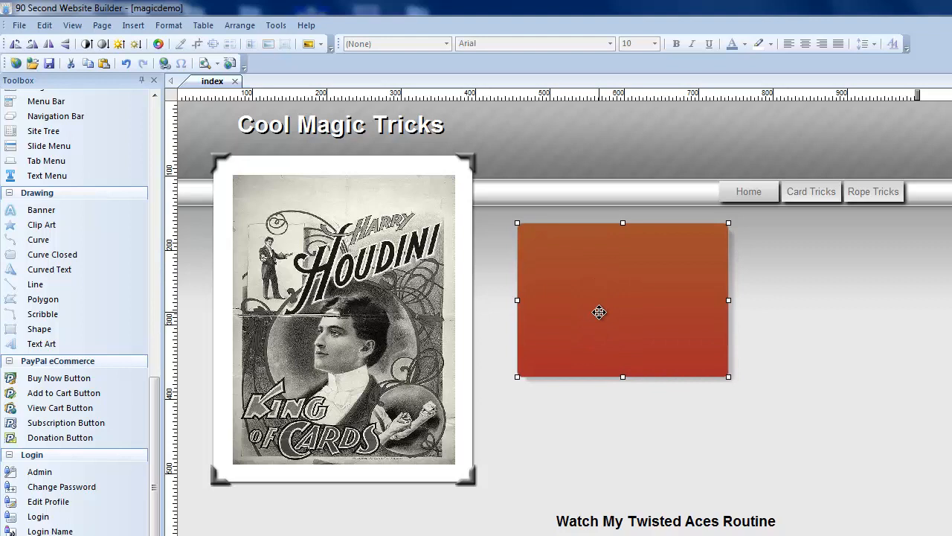
drag(600, 313, 652, 330)
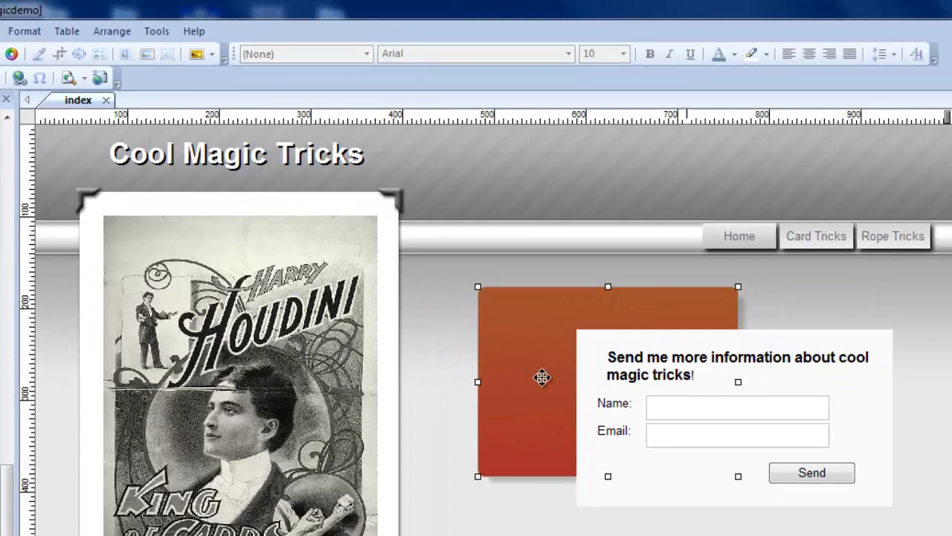
- Send the rectangle to the back so it sits behind the sign-up form
click(737, 434)
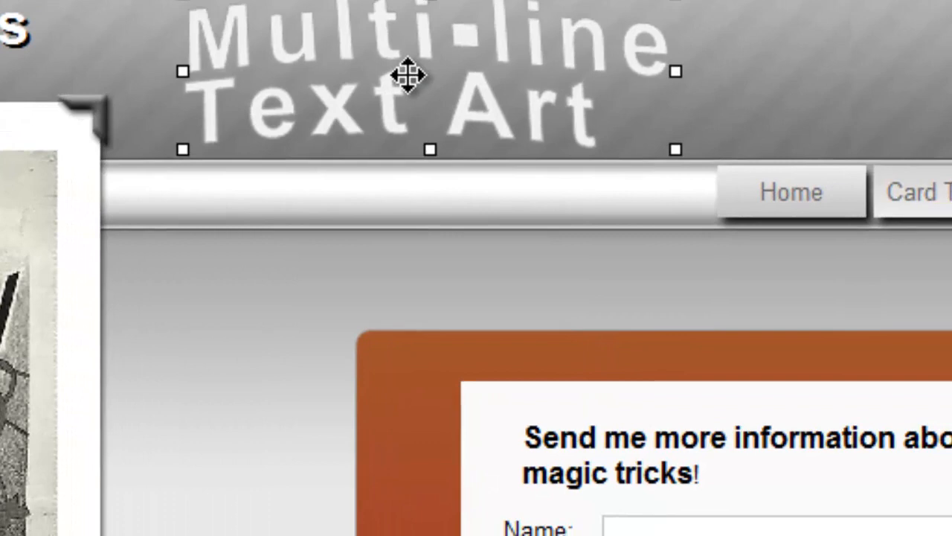
- Set the text art to read '90 Second Website Builder' in the Berlin Sans FB font
double_click(432, 82)
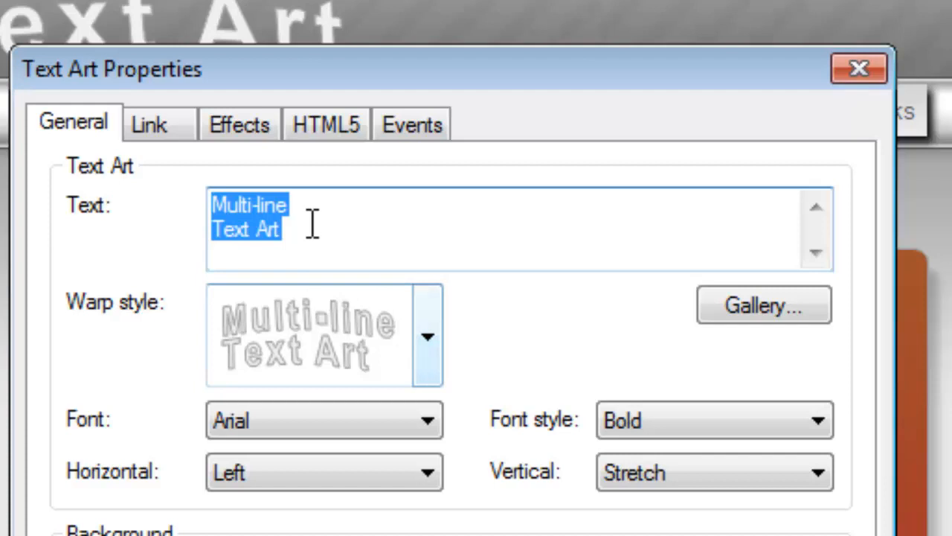
text(90 Second Website Builder)
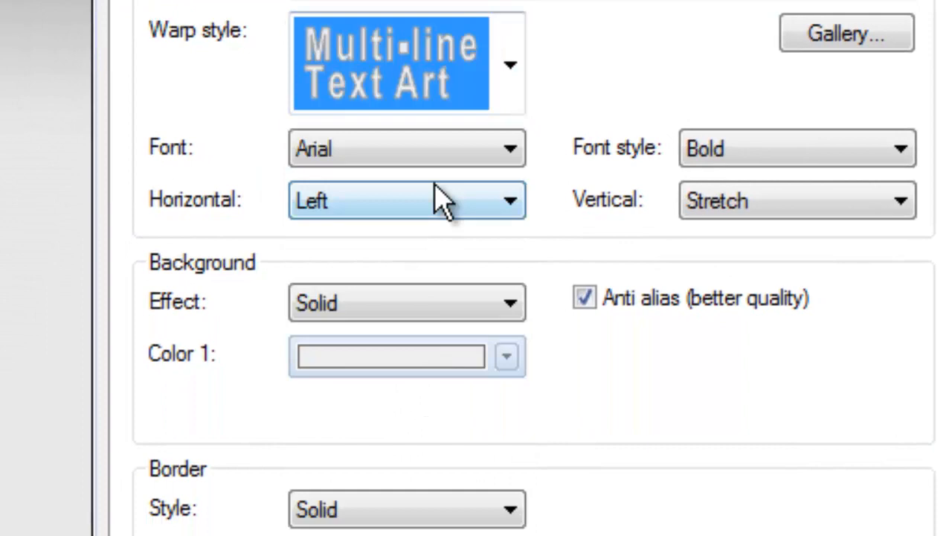
click(406, 148)
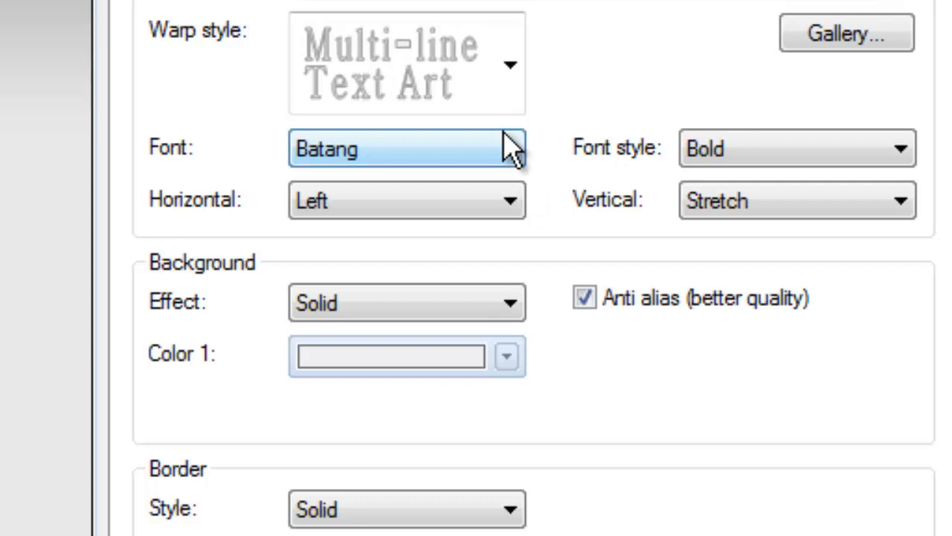
text(Berlin Sans FB)
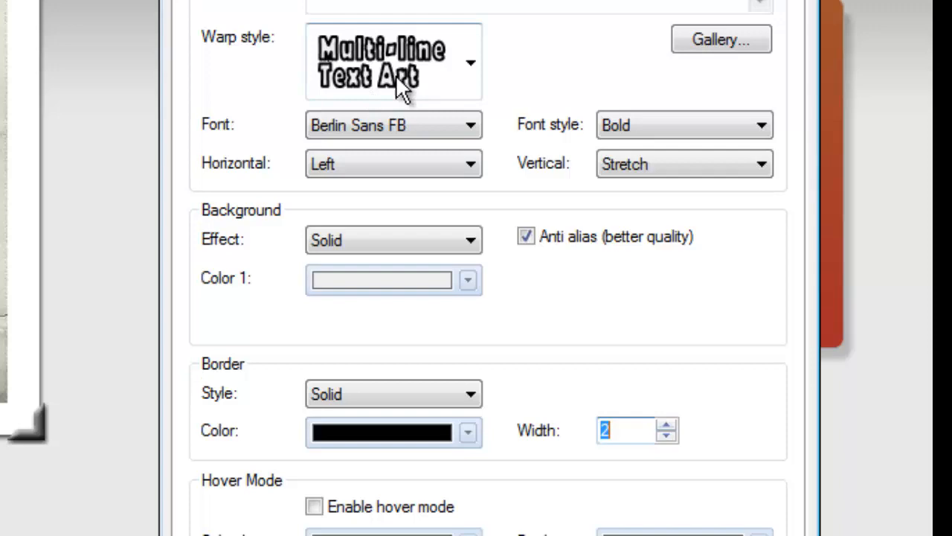
- Apply a new warp style, stretch the text art across the header and give it rainbow colours
click(471, 62)
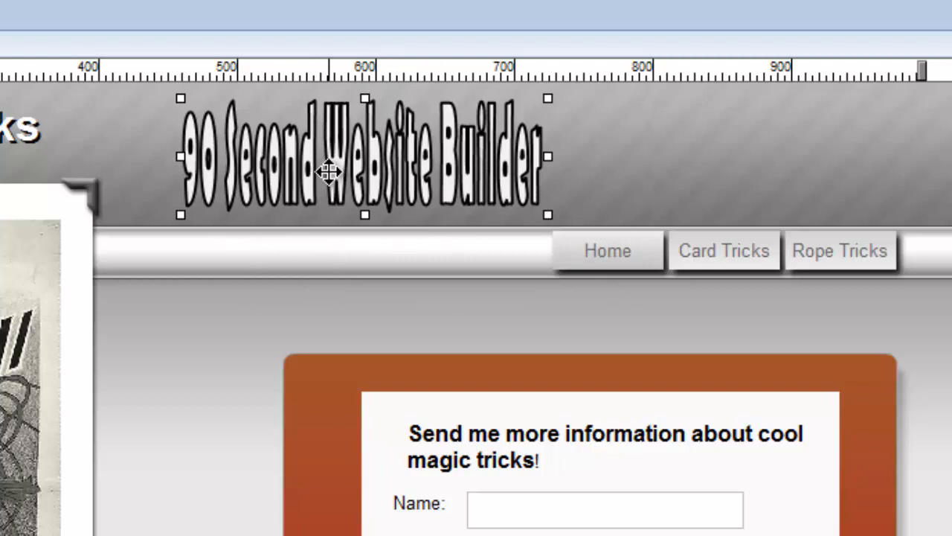
drag(549, 157, 913, 156)
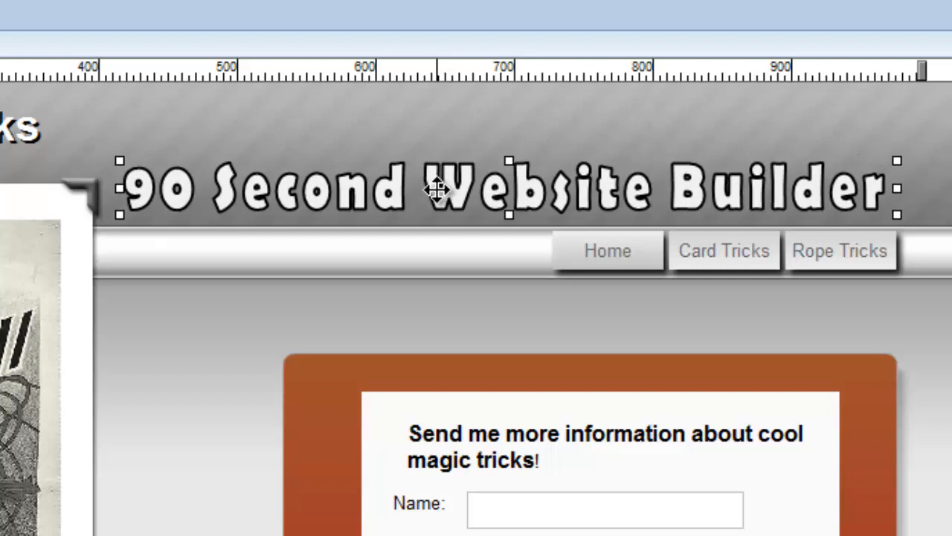
mouse_move(584, 406)
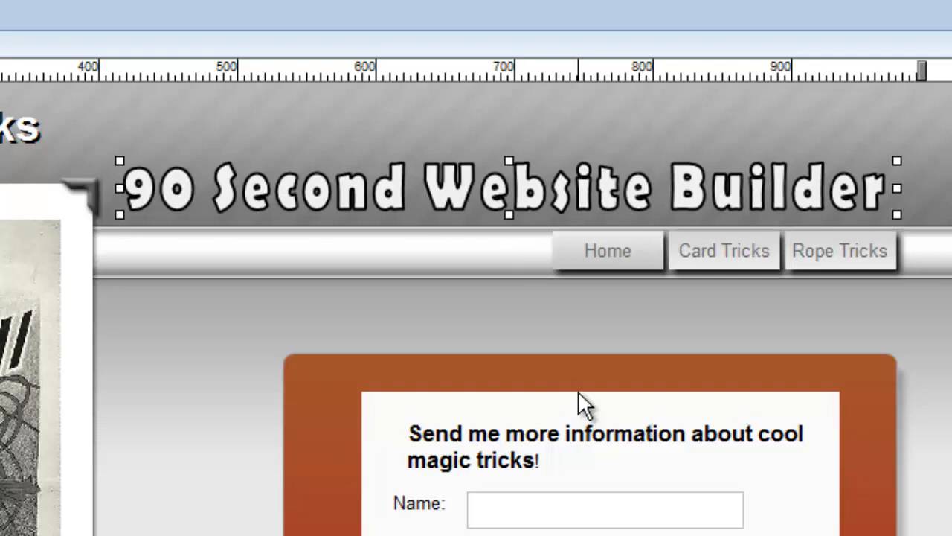
double_click(506, 186)
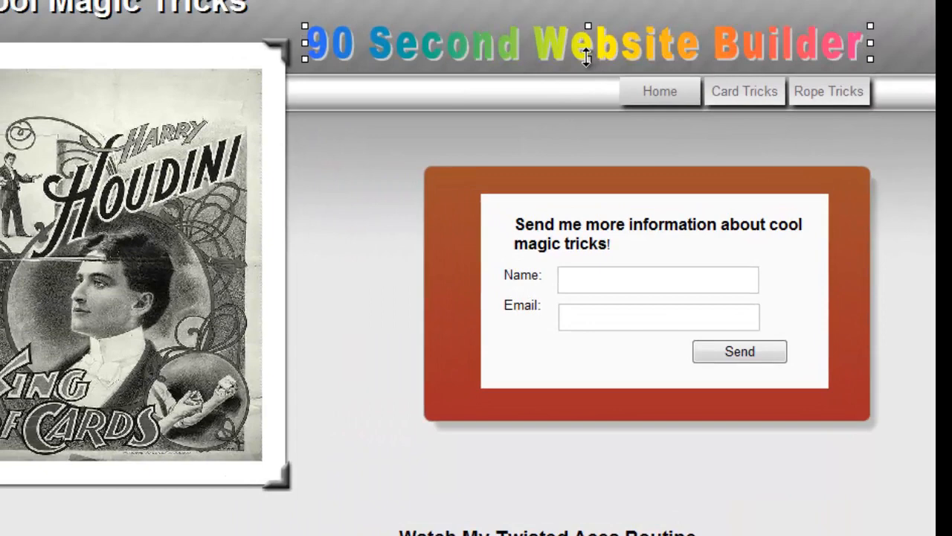
- Close the text art settings and place a default 'Untitled Page' banner across the header
double_click(586, 42)
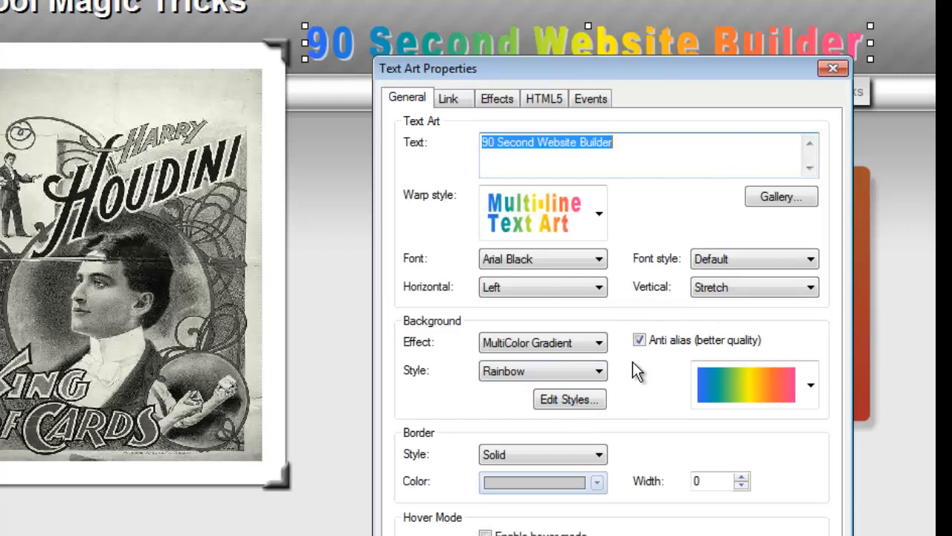
click(833, 68)
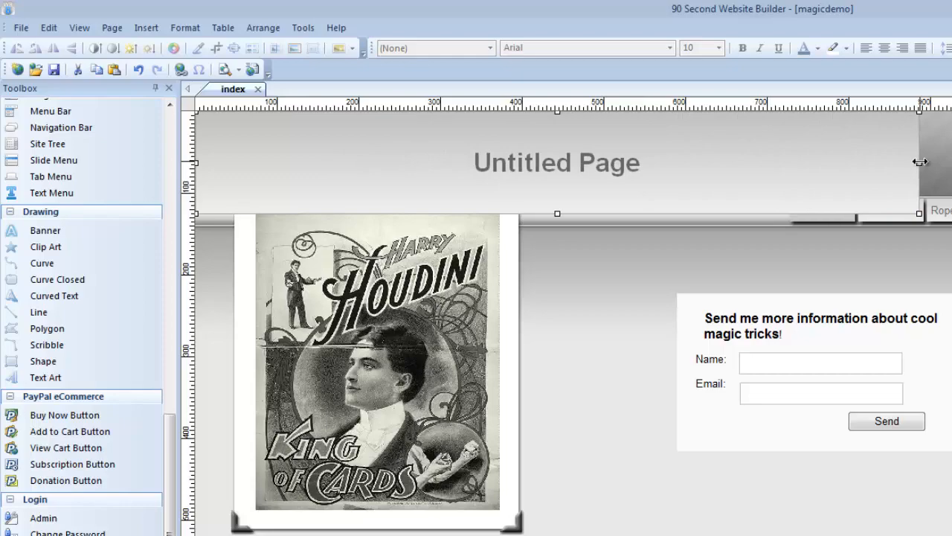
- Change the banner text to '90 Second Website Builder', reviewing its shadow and reflection effects
double_click(556, 162)
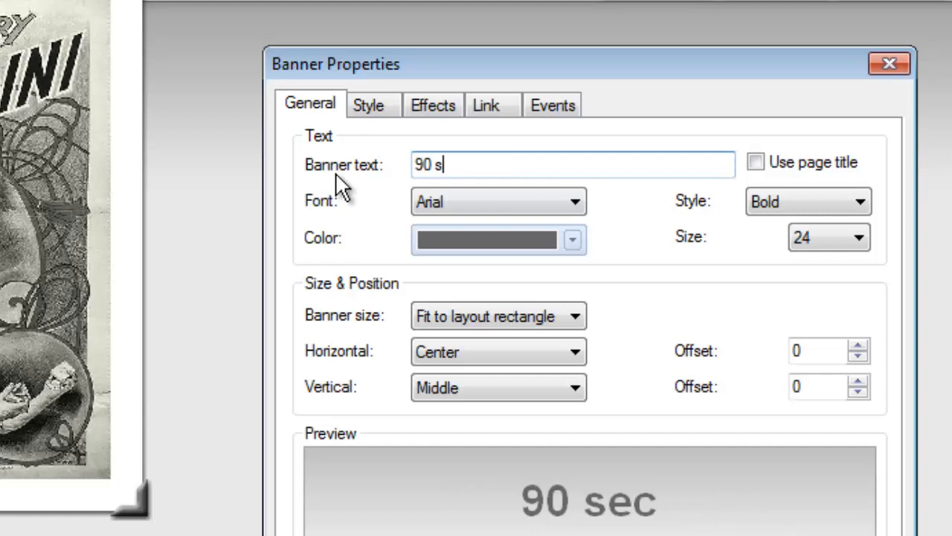
text(econd Website Builder)
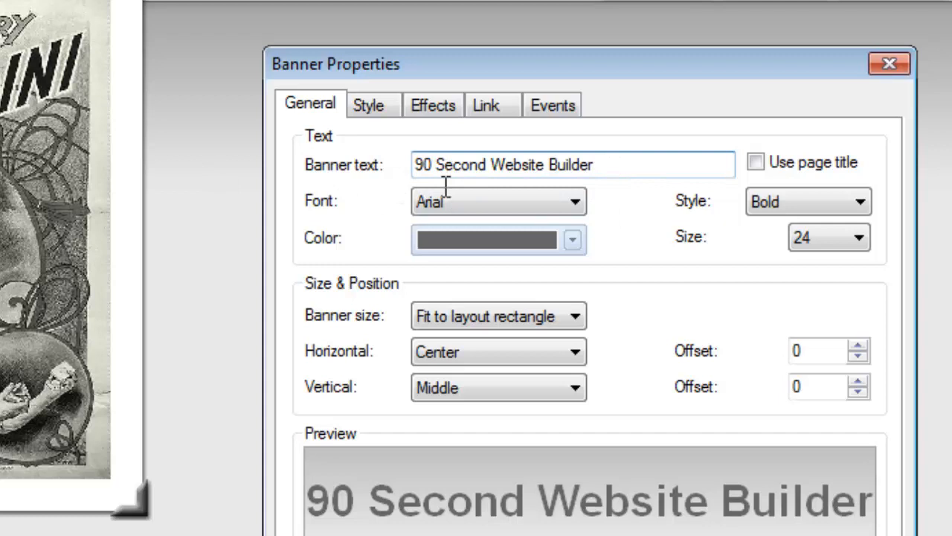
click(574, 351)
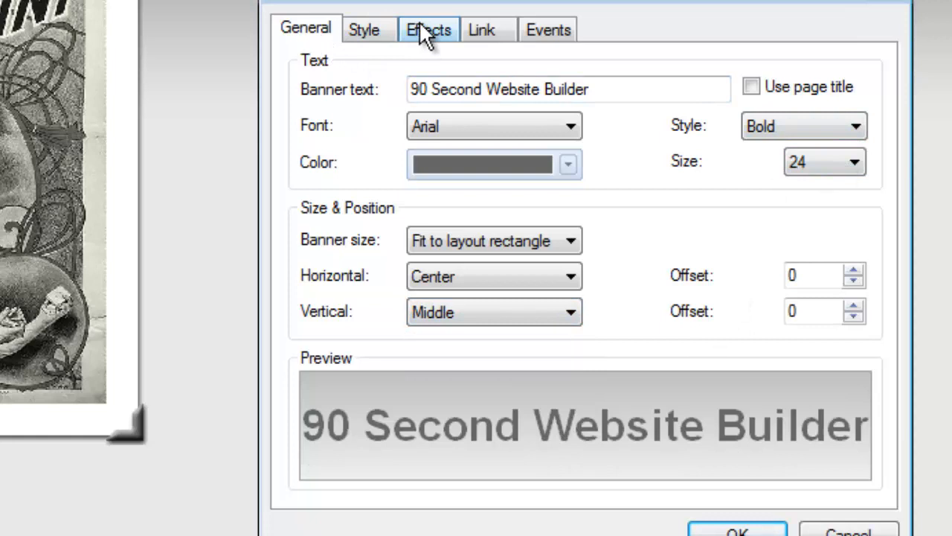
click(428, 29)
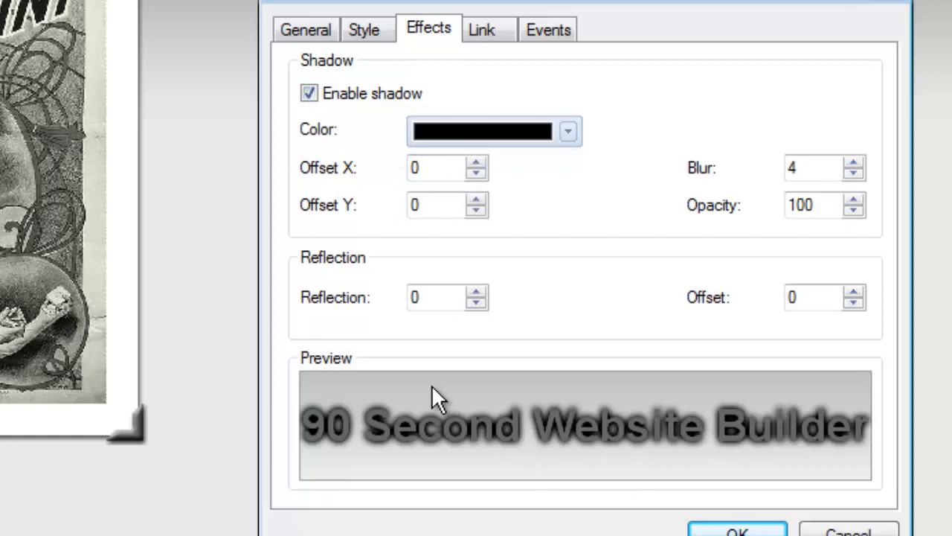
click(736, 529)
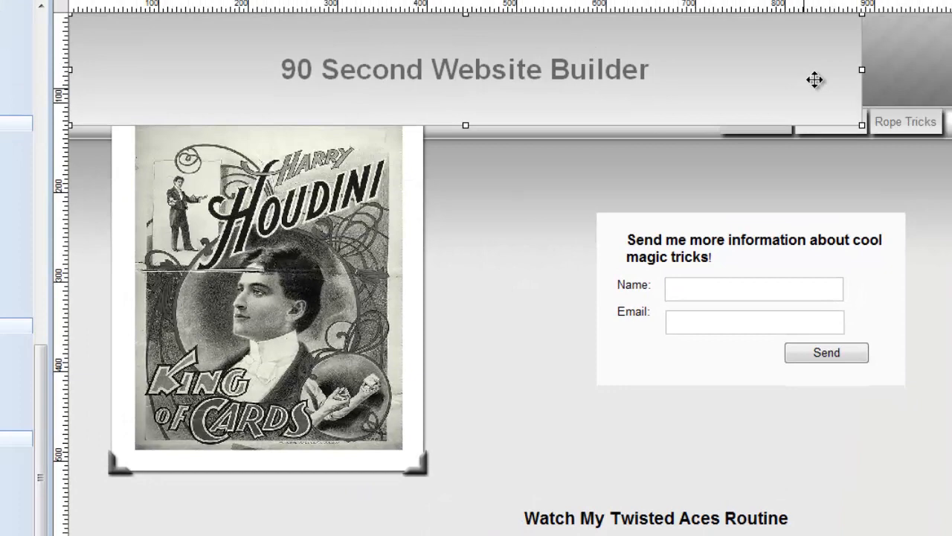
- Give the banner a solid blue background with white text and a dark border colour
double_click(465, 69)
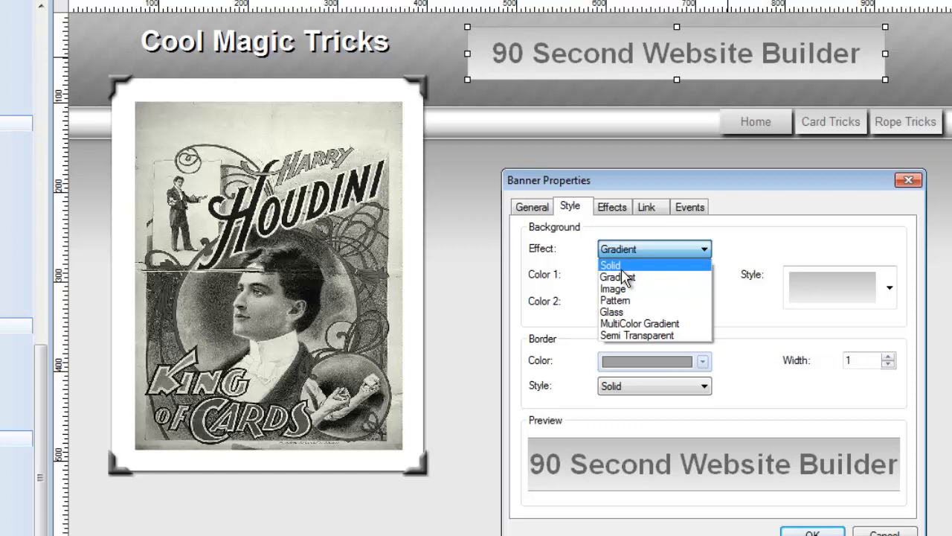
click(609, 264)
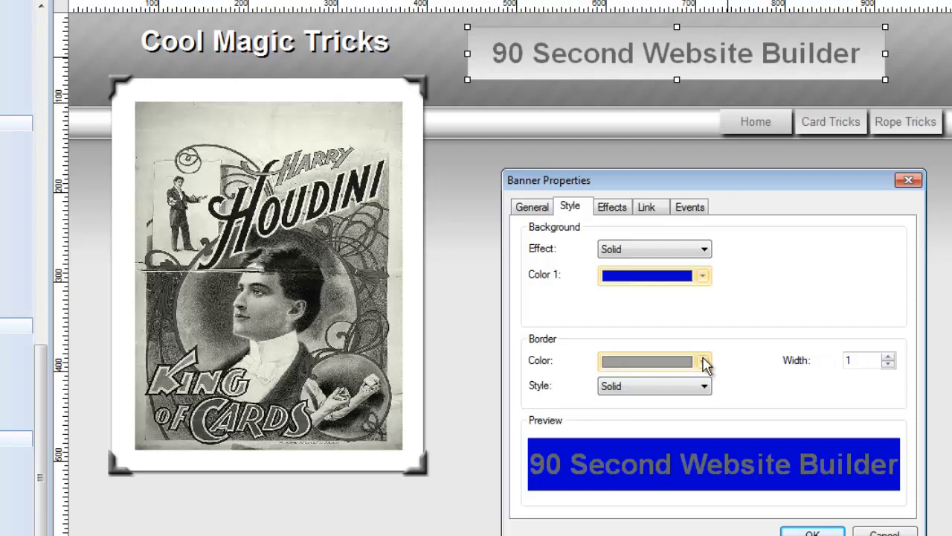
click(531, 206)
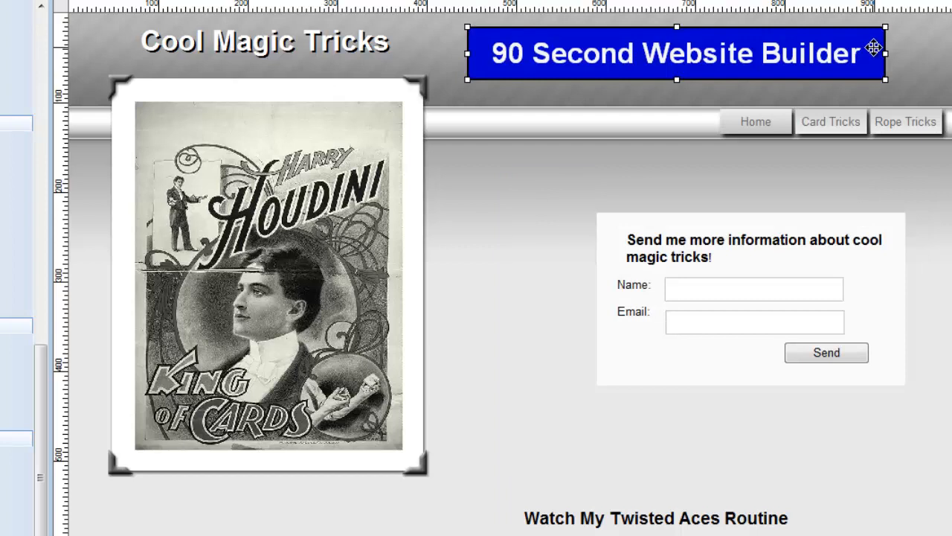
double_click(675, 53)
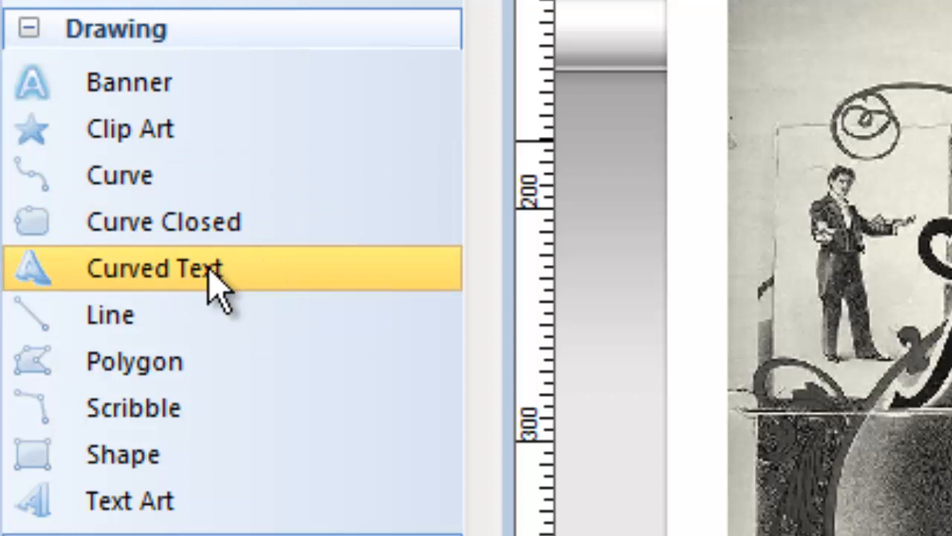
mouse_move(431, 246)
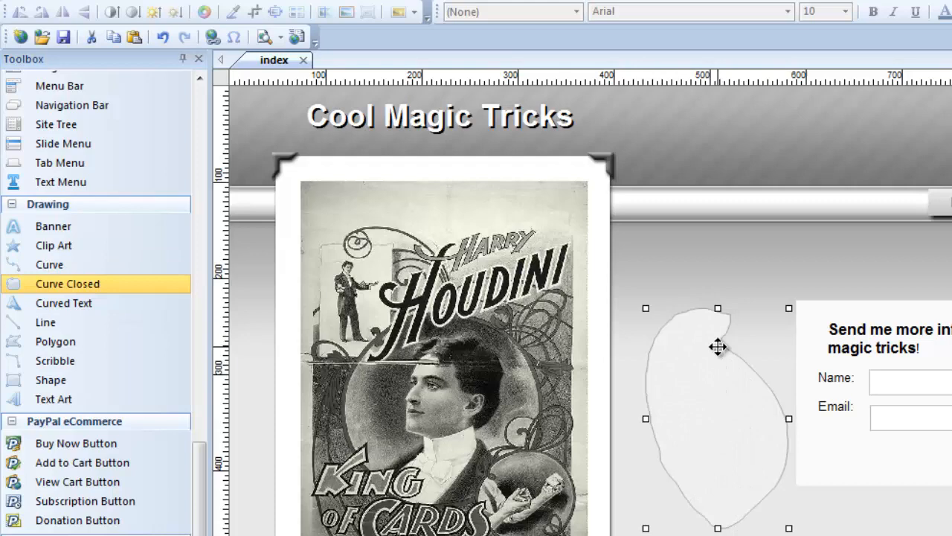
double_click(718, 346)
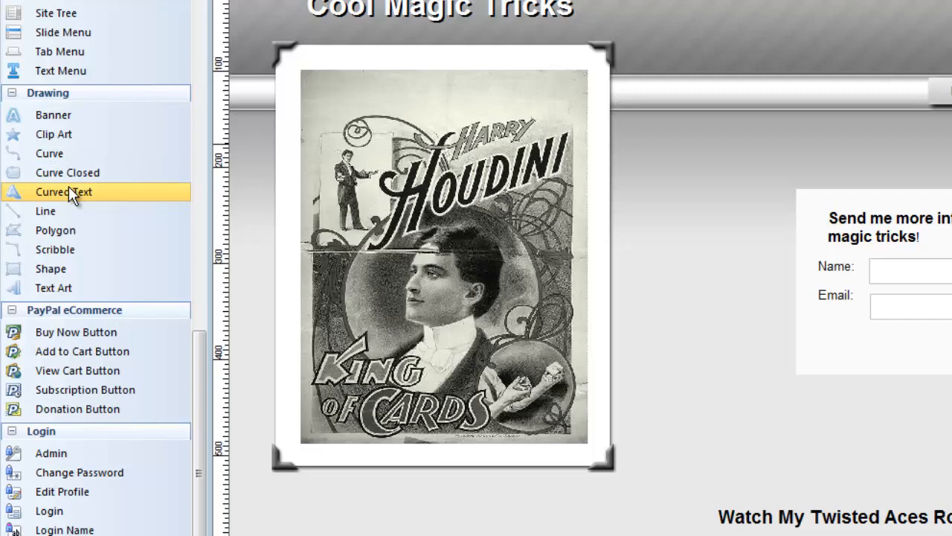
- Add curved text reading '90 Second Website Builder' in bold Arial at size 24
click(63, 192)
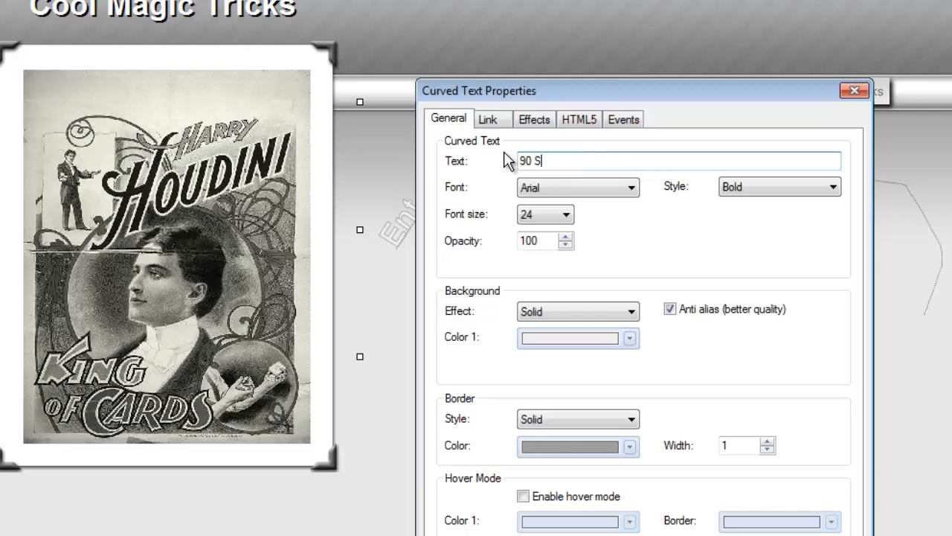
text(econd Website Builder)
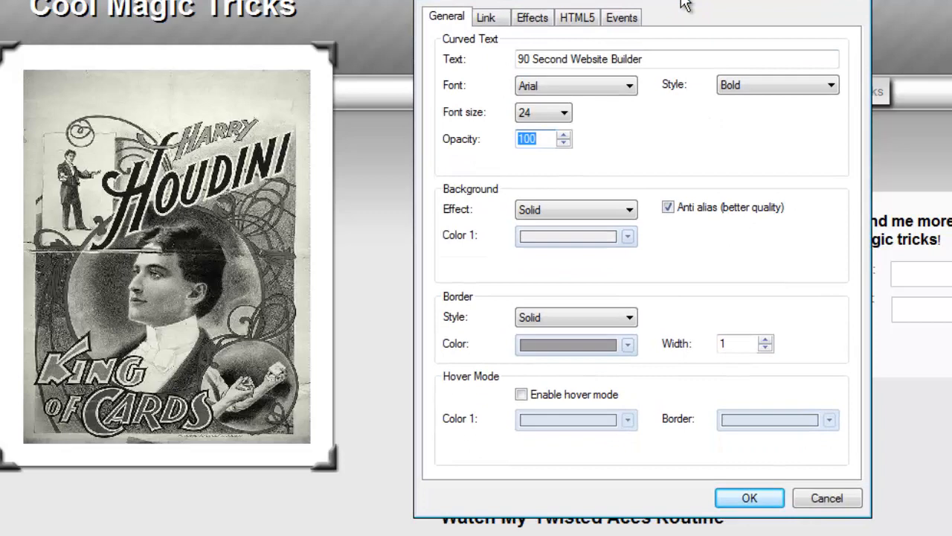
click(749, 496)
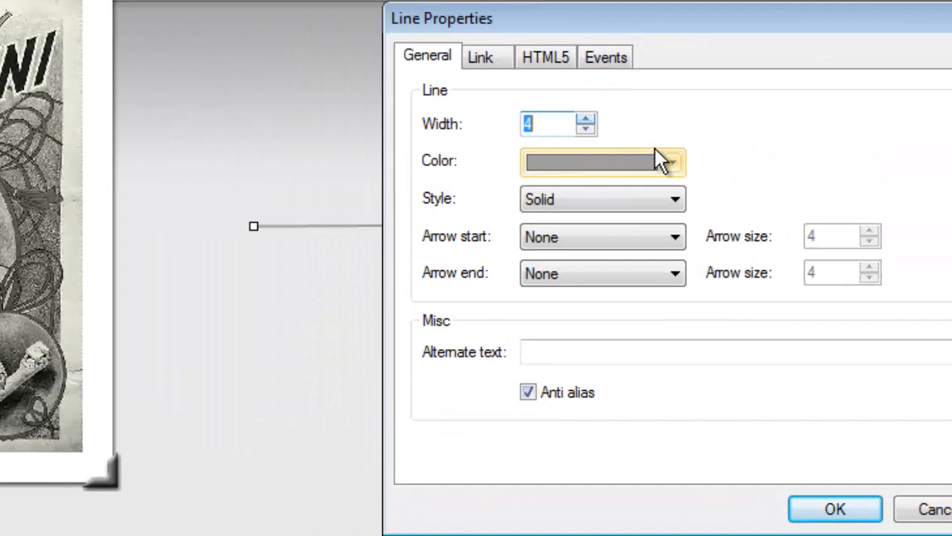
- Make the line black and 4 wide with an arrow start and a circle end
click(673, 237)
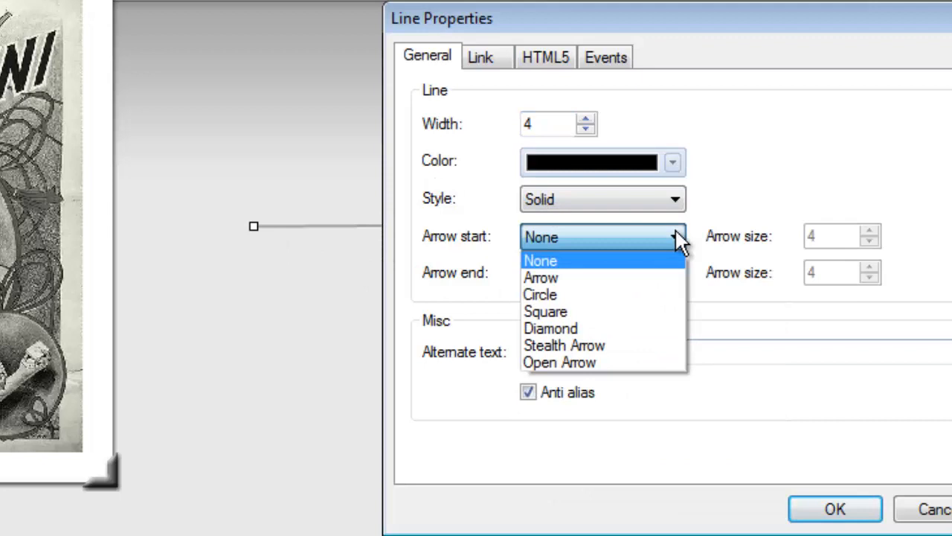
click(541, 277)
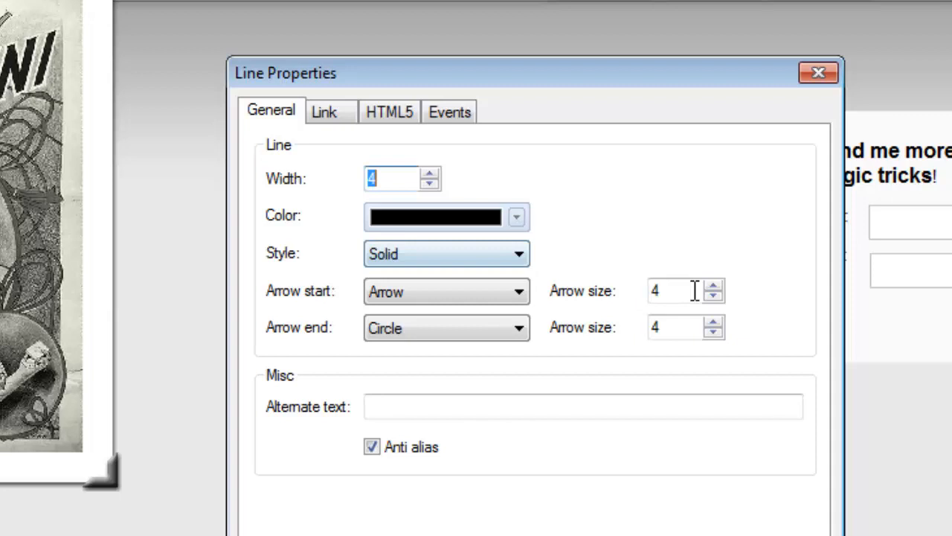
click(713, 321)
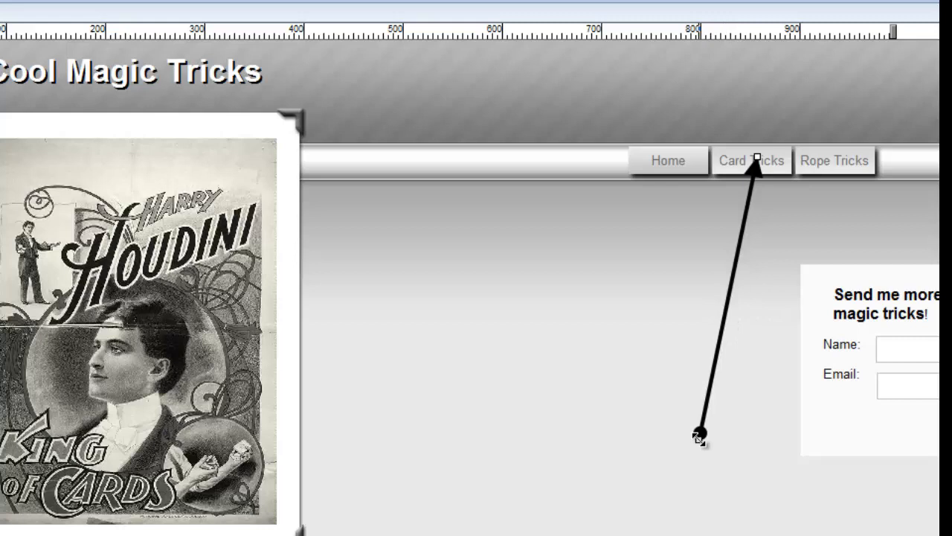
mouse_move(759, 143)
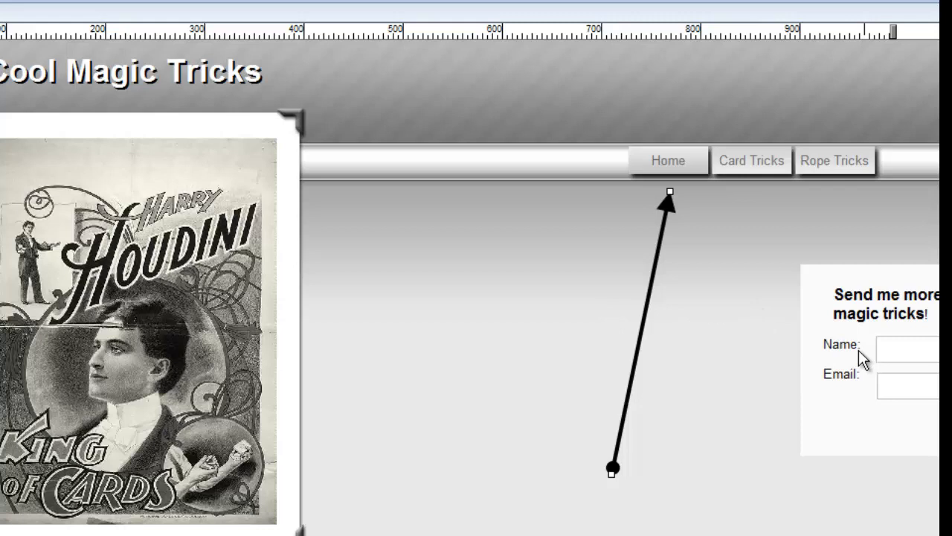
mouse_move(647, 315)
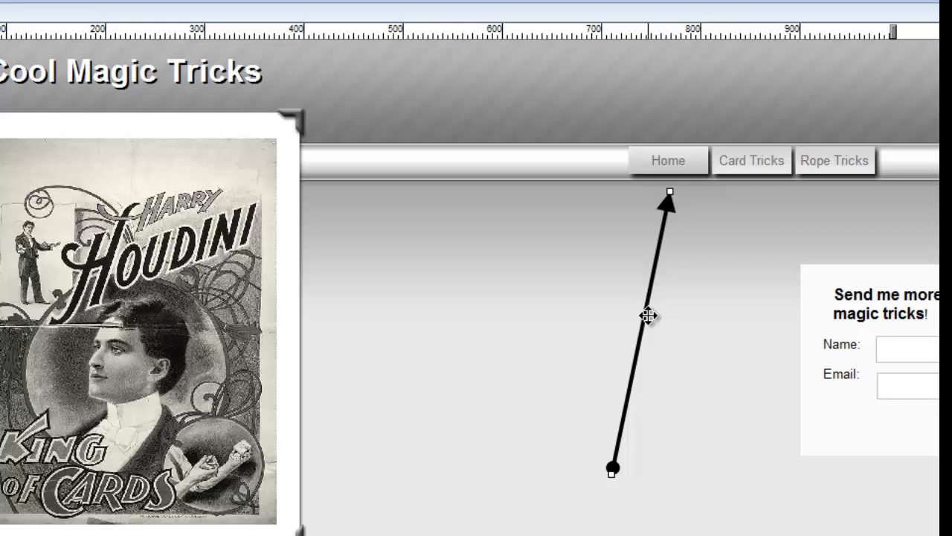
- Move the arrowed line so its arrow end points up at the Home menu item
drag(648, 316, 495, 358)
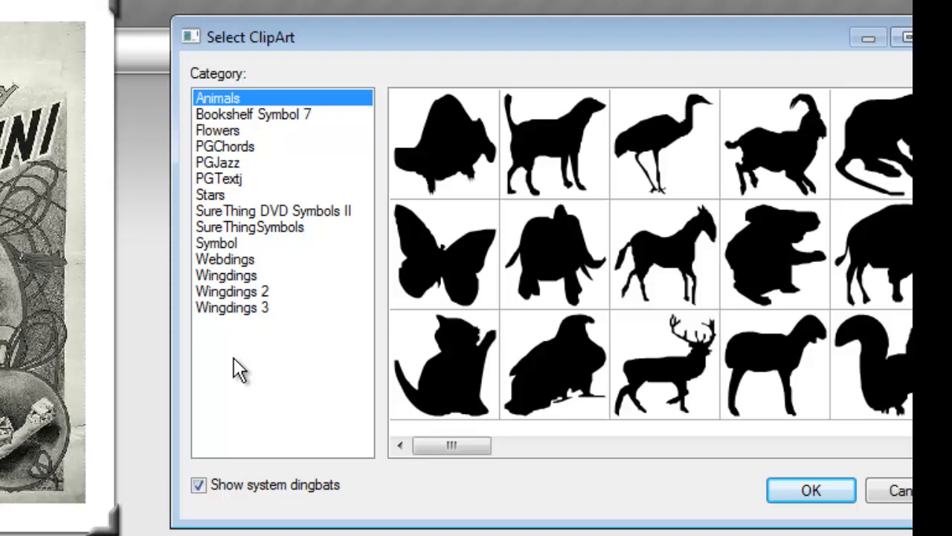
mouse_move(238, 312)
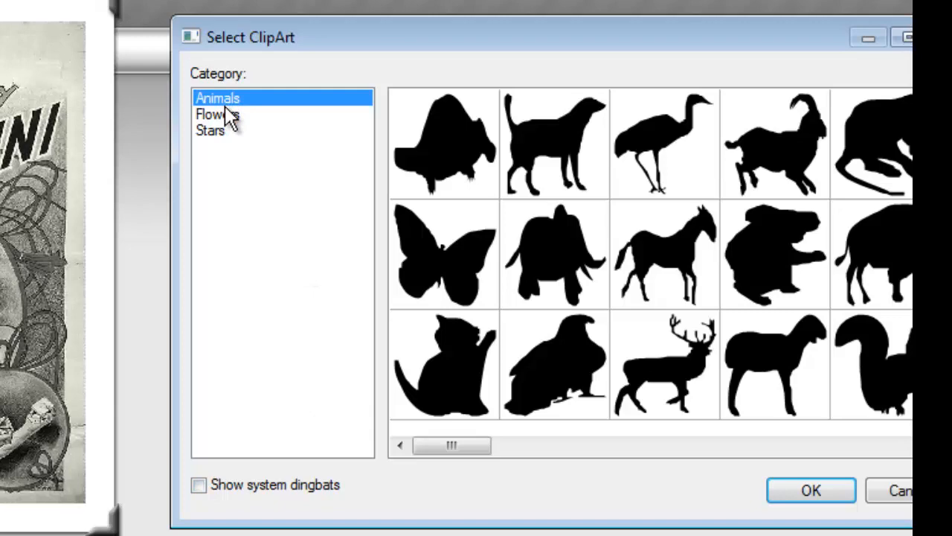
- With system dingbats shown, pick the no-smoking symbol from Webdings and insert it onto the page
scroll(right, 3)
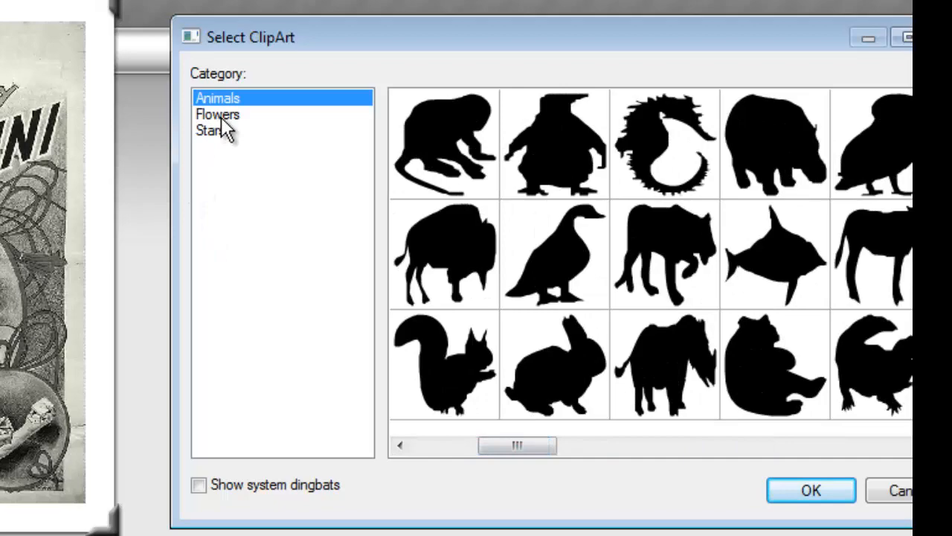
click(209, 130)
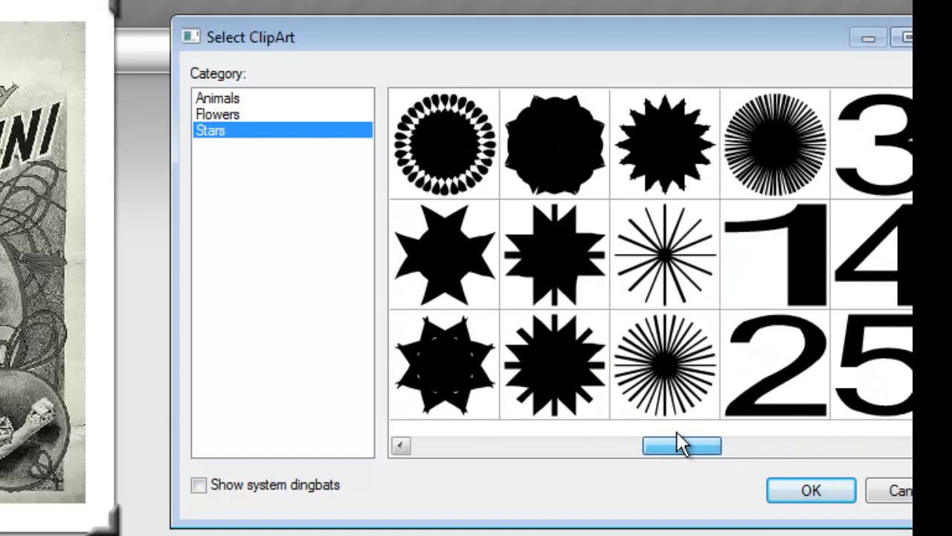
click(198, 484)
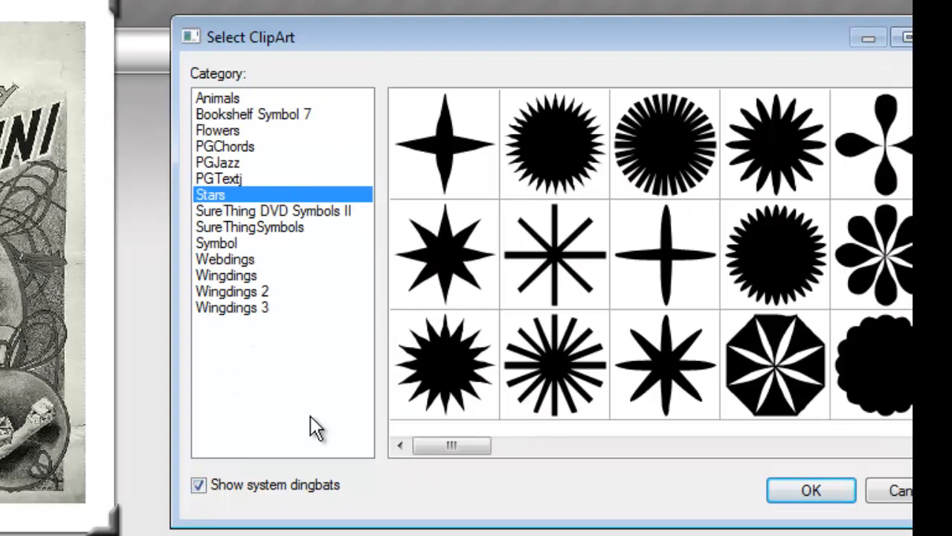
click(216, 243)
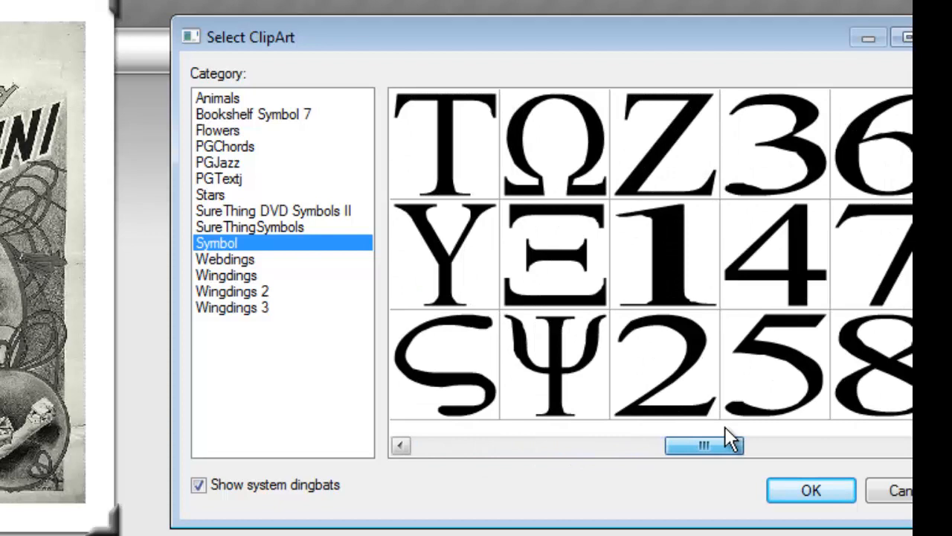
click(225, 259)
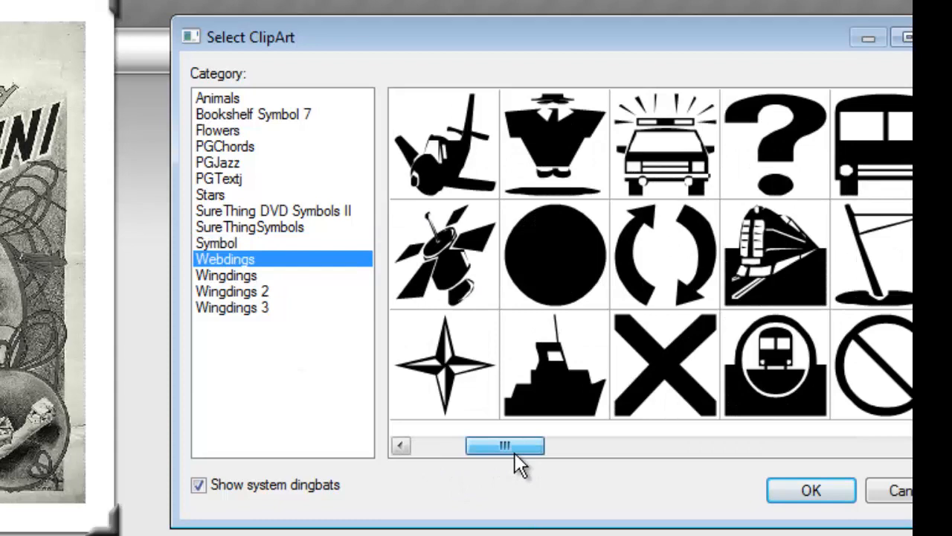
drag(504, 445, 565, 445)
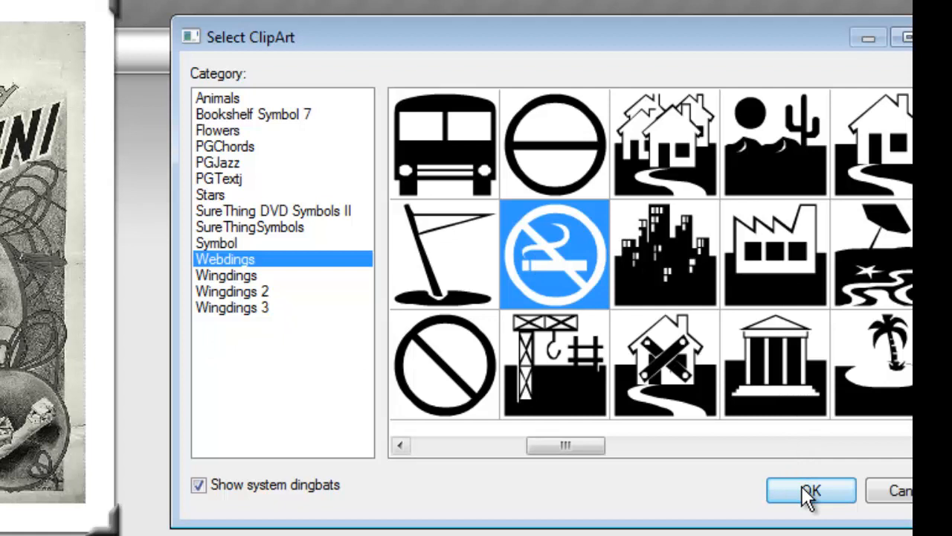
click(810, 490)
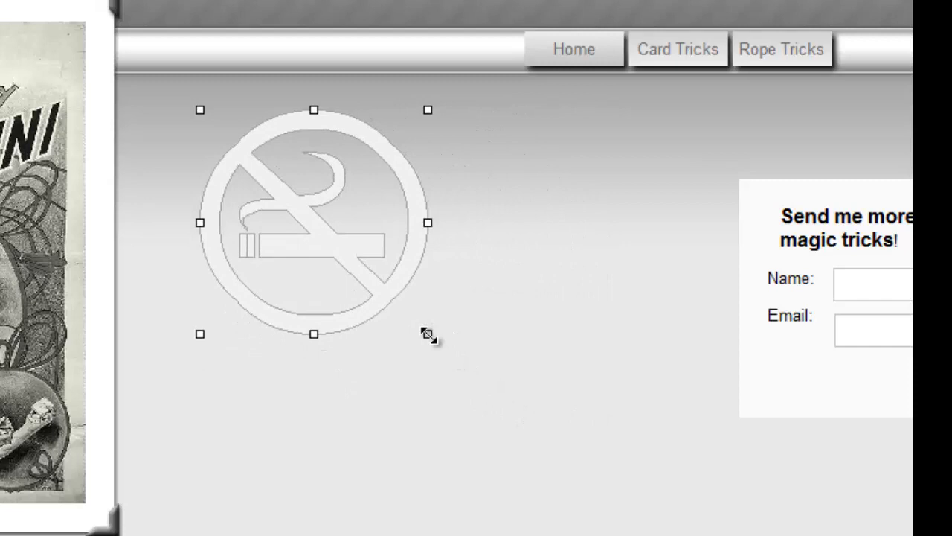
- Bring up Clip Art Properties for the no-smoking symbol
double_click(313, 229)
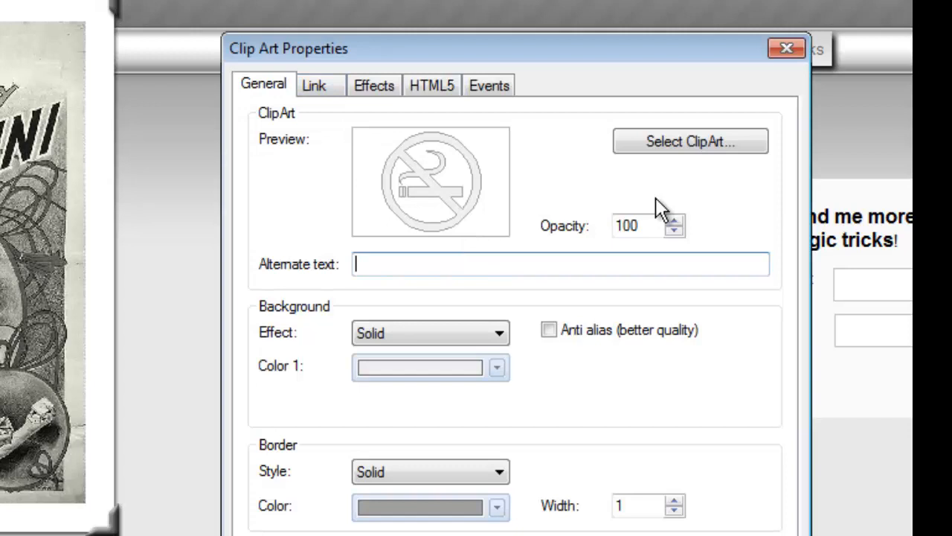